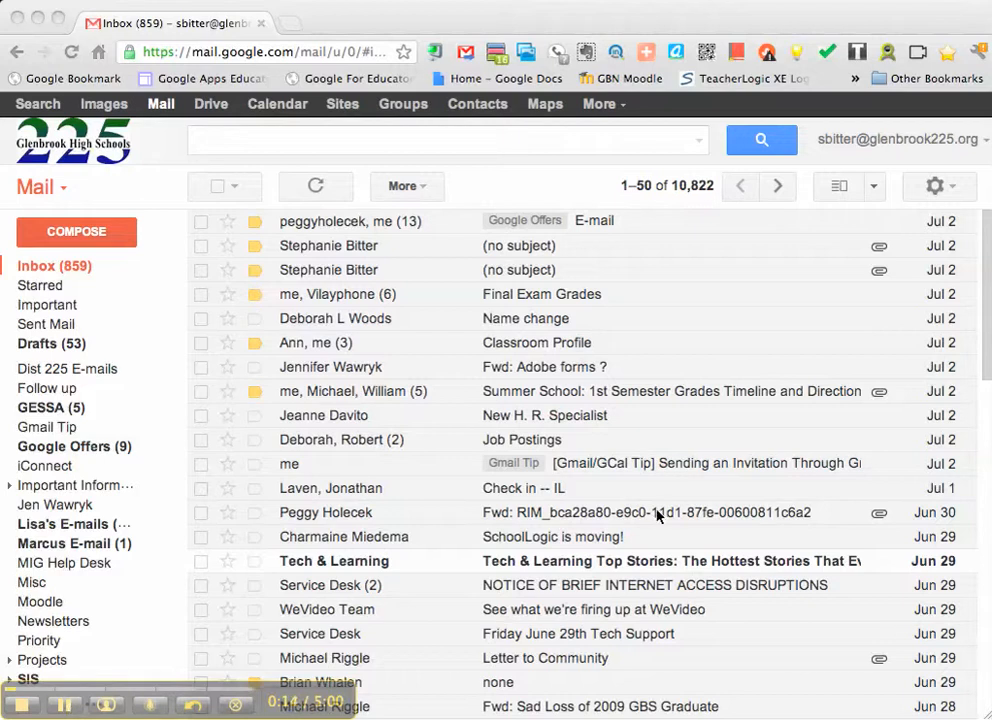
mouse_move(936, 186)
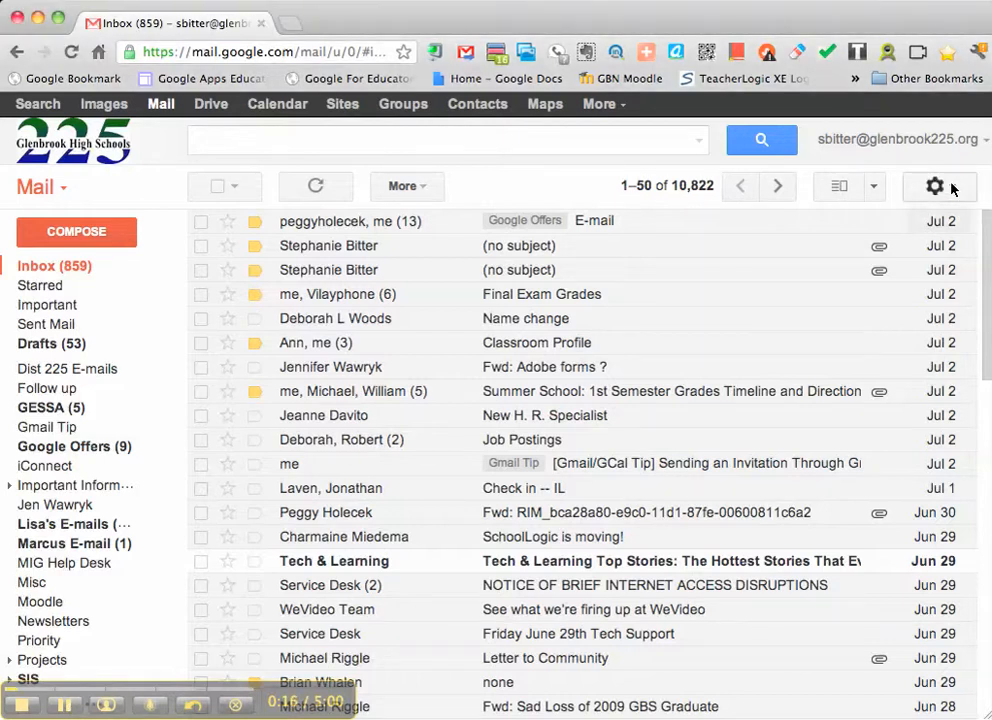
Bring up the mail settings menu from the gear icon above the inbox
click(934, 186)
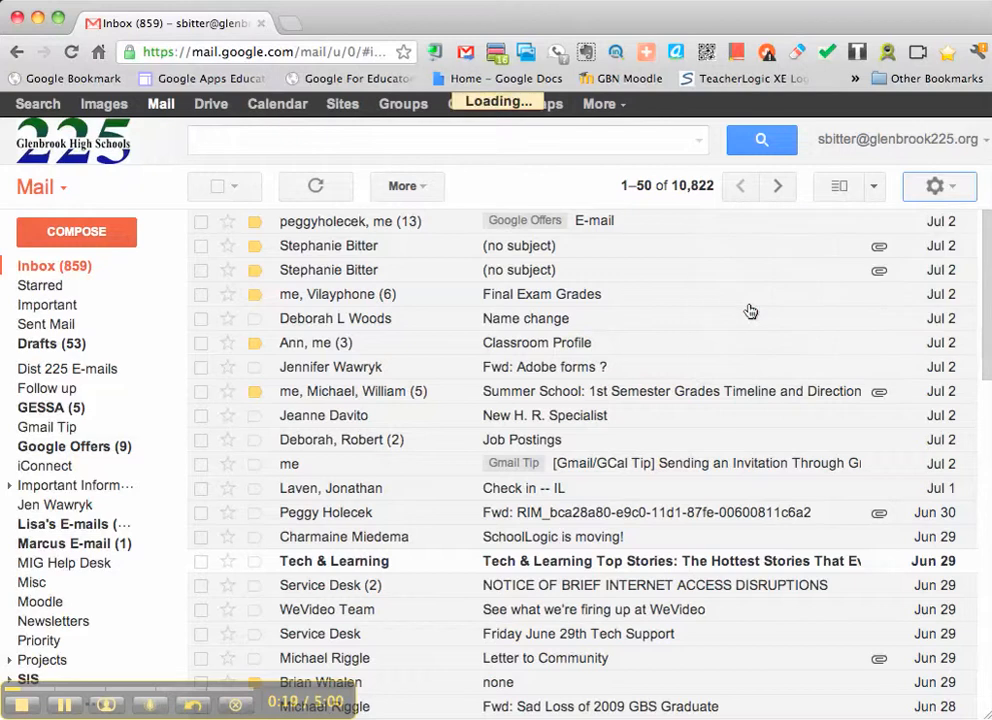
Go to General settings and scroll down to the Vacation responder section
click(934, 186)
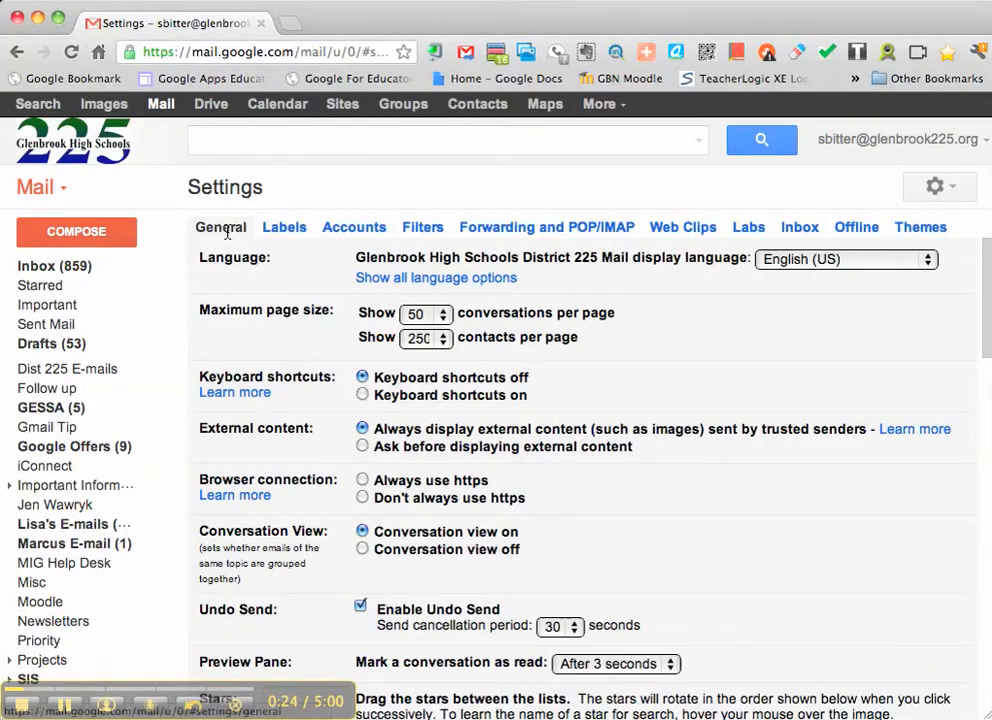
scroll(down, 3)
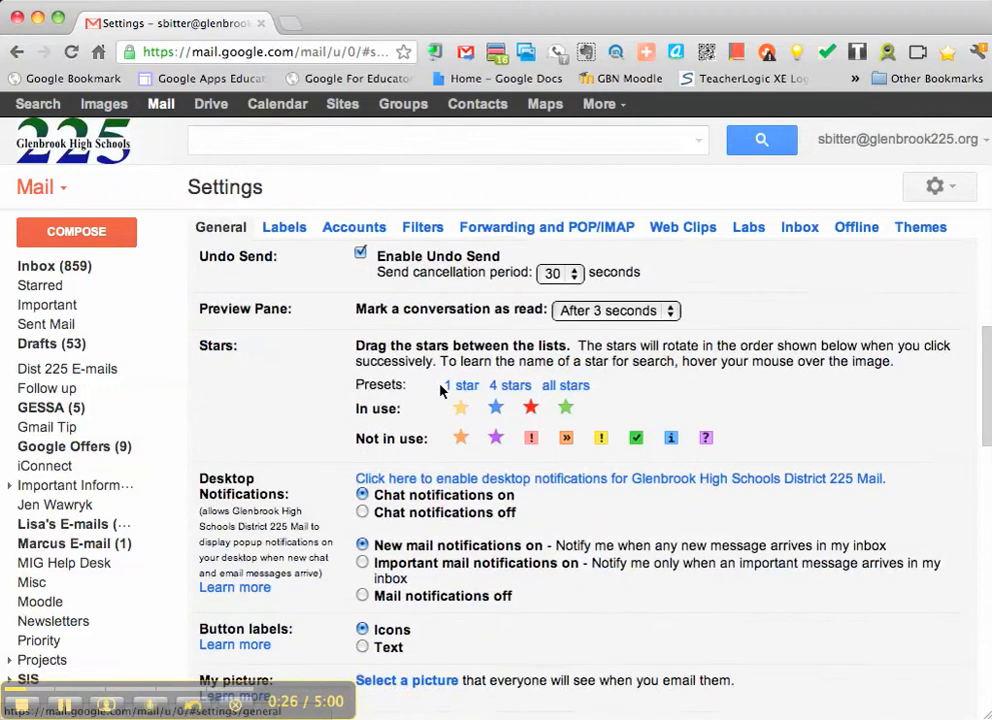
scroll(down, 3)
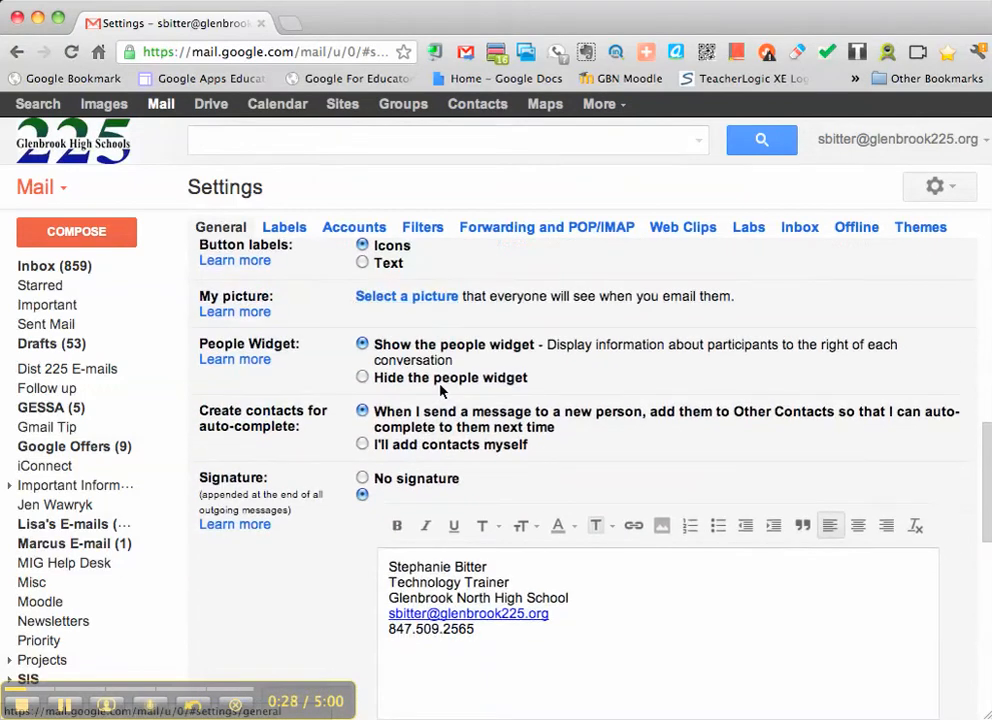
scroll(down, 3)
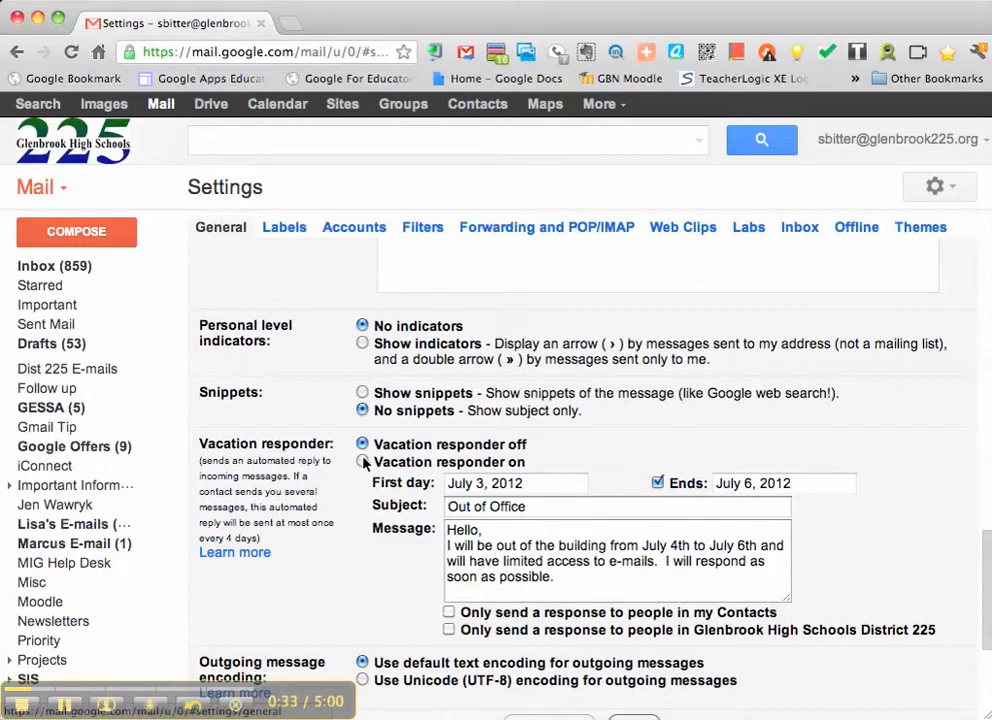
Switch the vacation responder on and keep July 6, 2012 as its end date
click(362, 460)
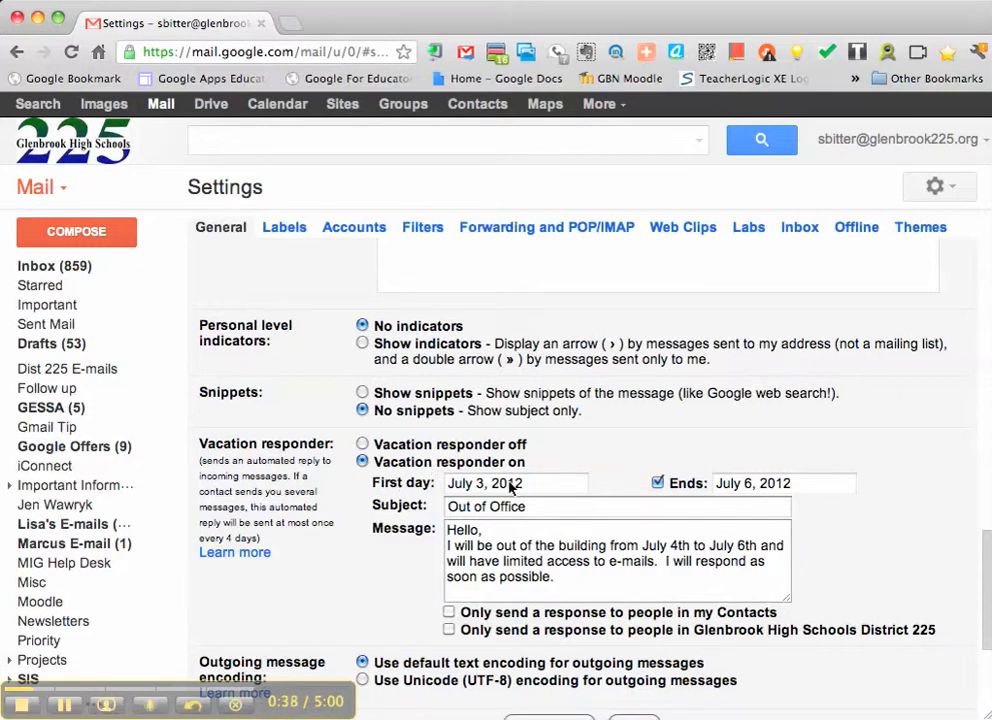
mouse_move(536, 486)
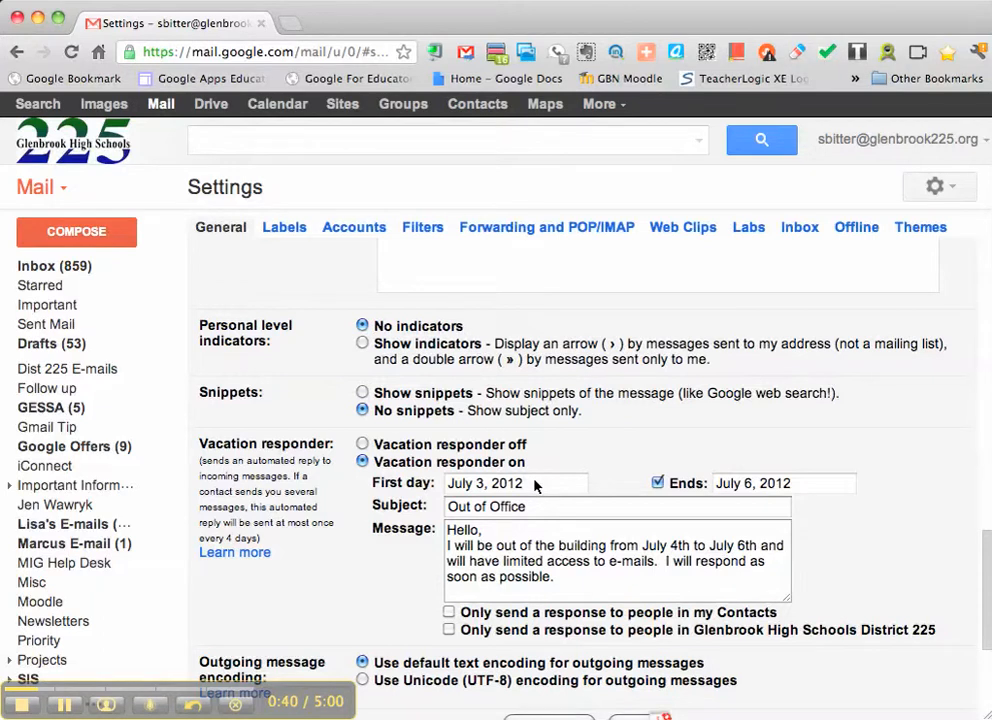
mouse_move(752, 490)
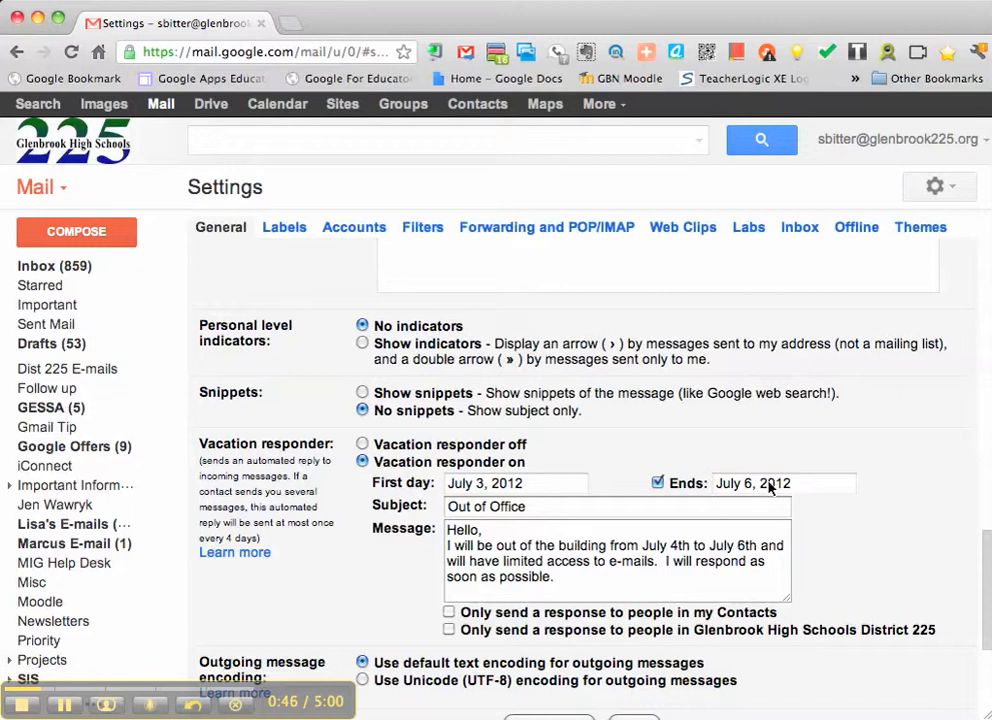
click(784, 482)
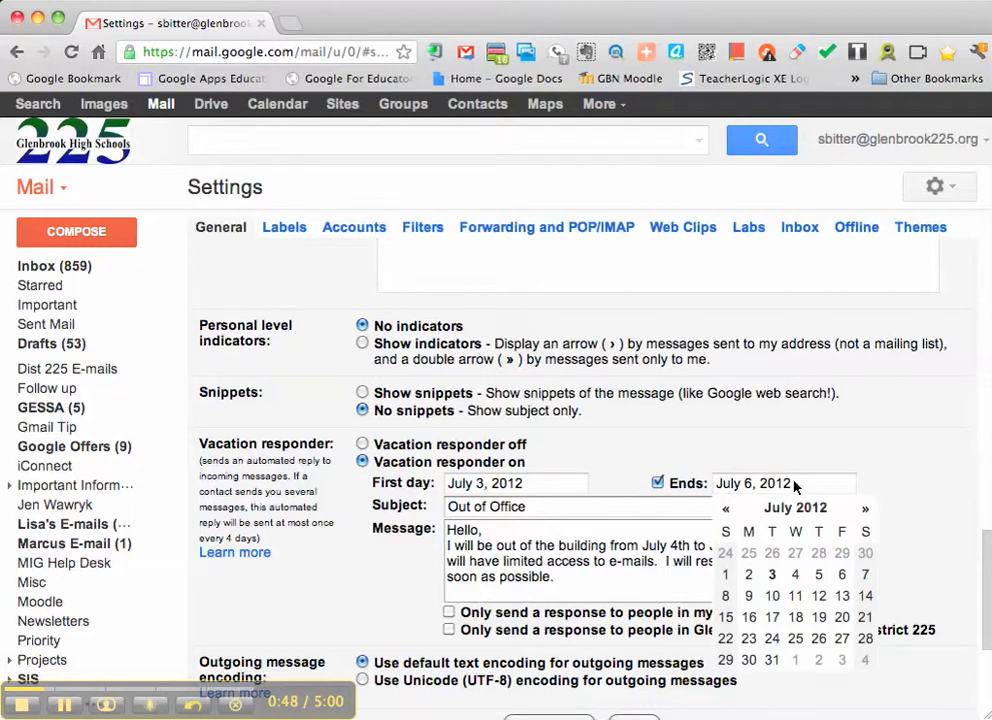
click(842, 574)
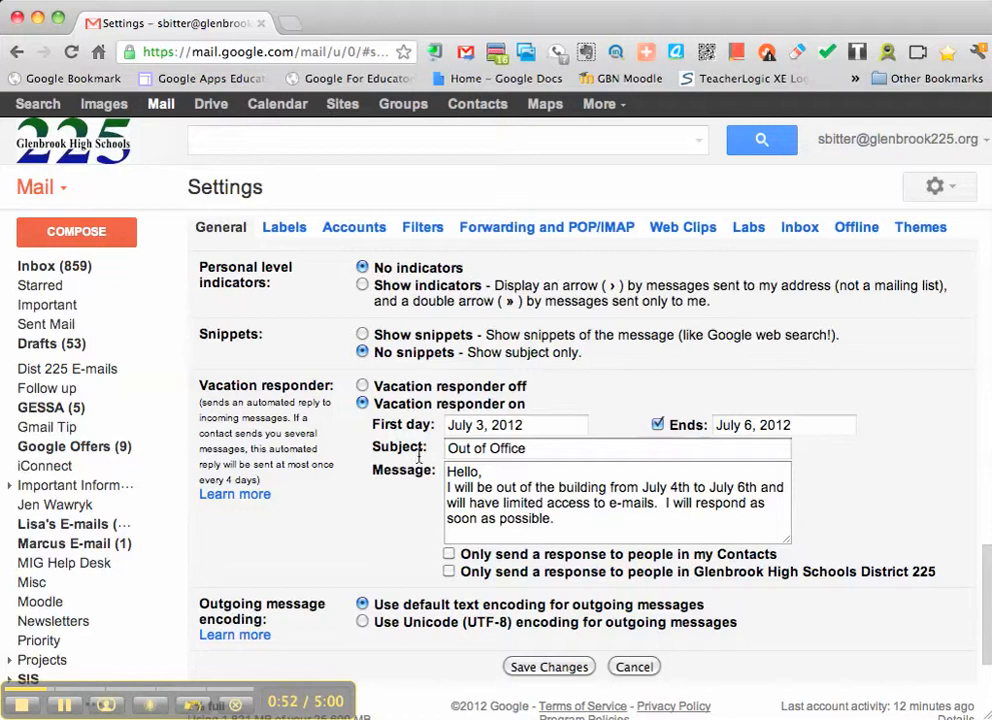
mouse_move(532, 456)
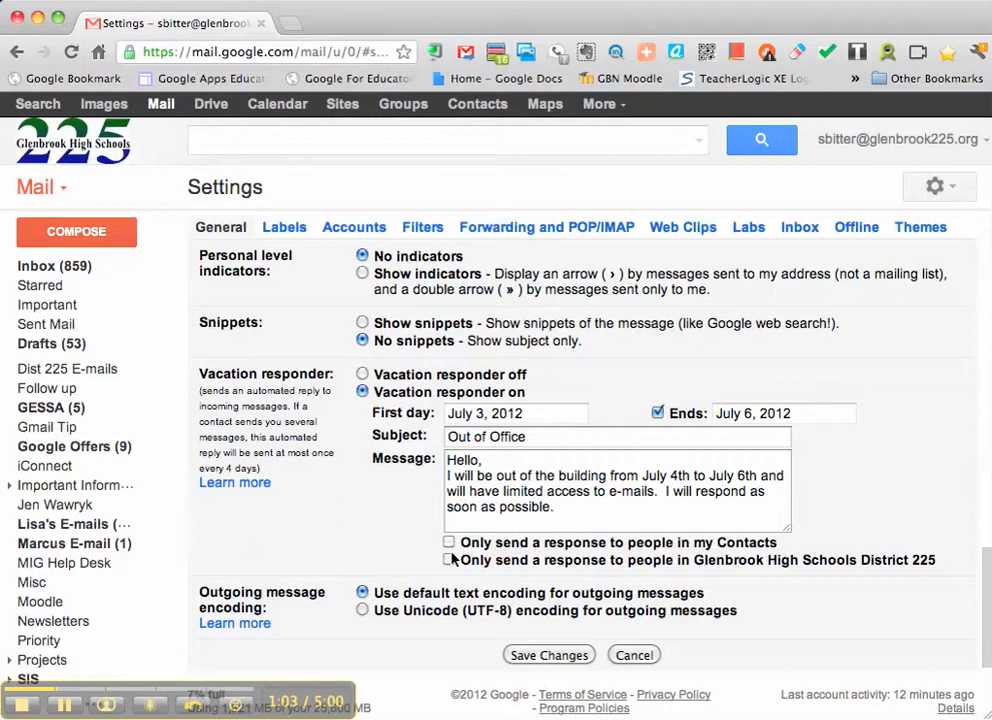
mouse_move(458, 572)
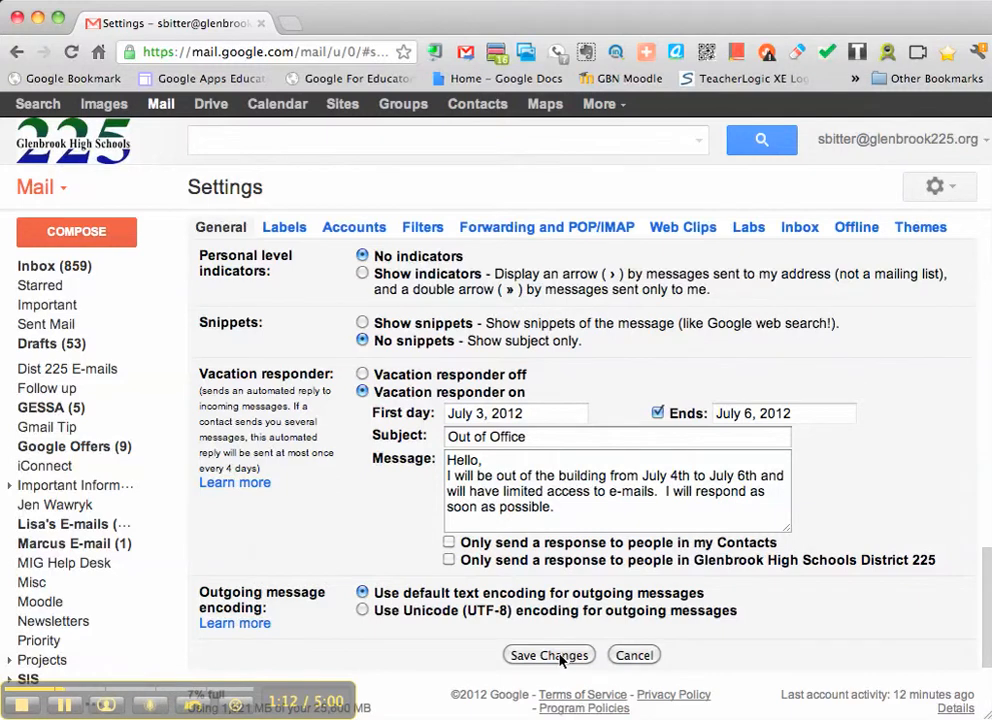
Save the vacation responder so the inbox shows the Out of Office notice
click(548, 656)
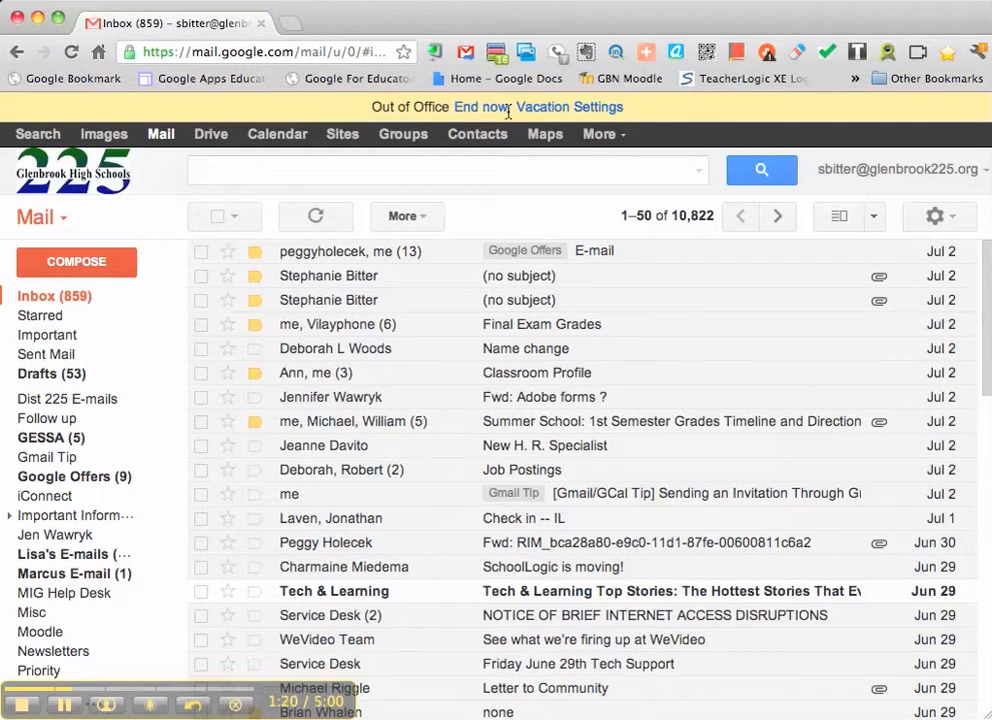
mouse_move(568, 108)
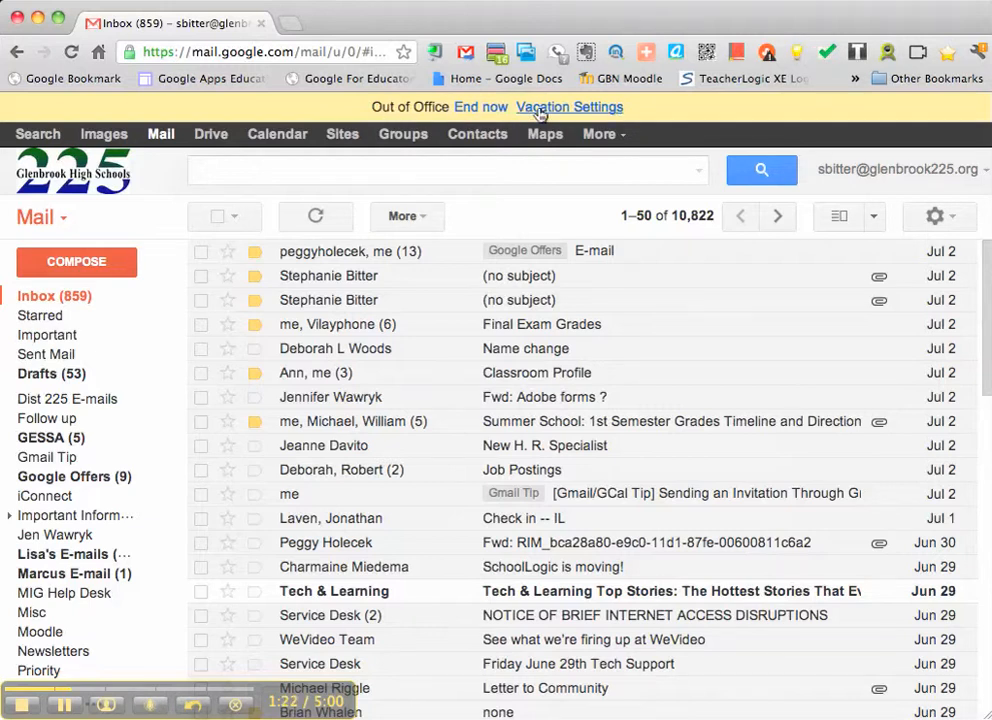
mouse_move(536, 124)
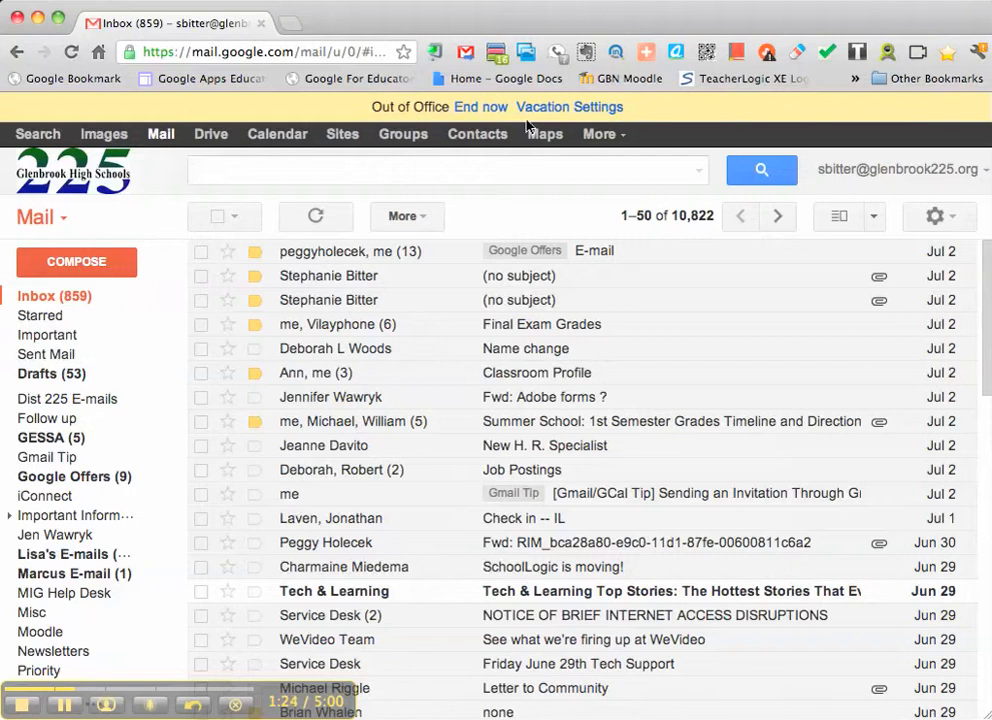